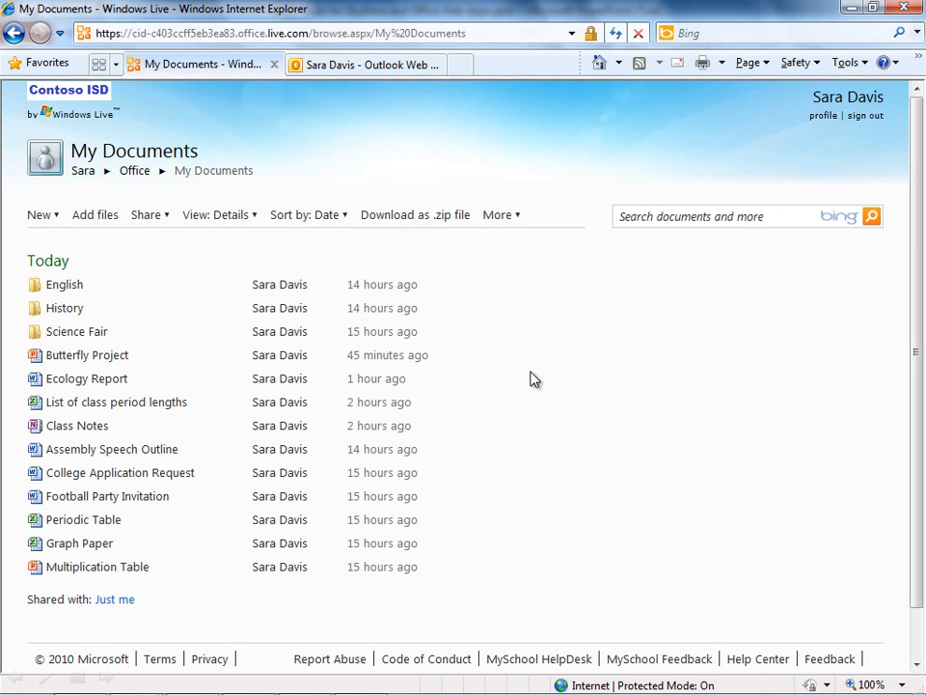
mouse_move(162, 360)
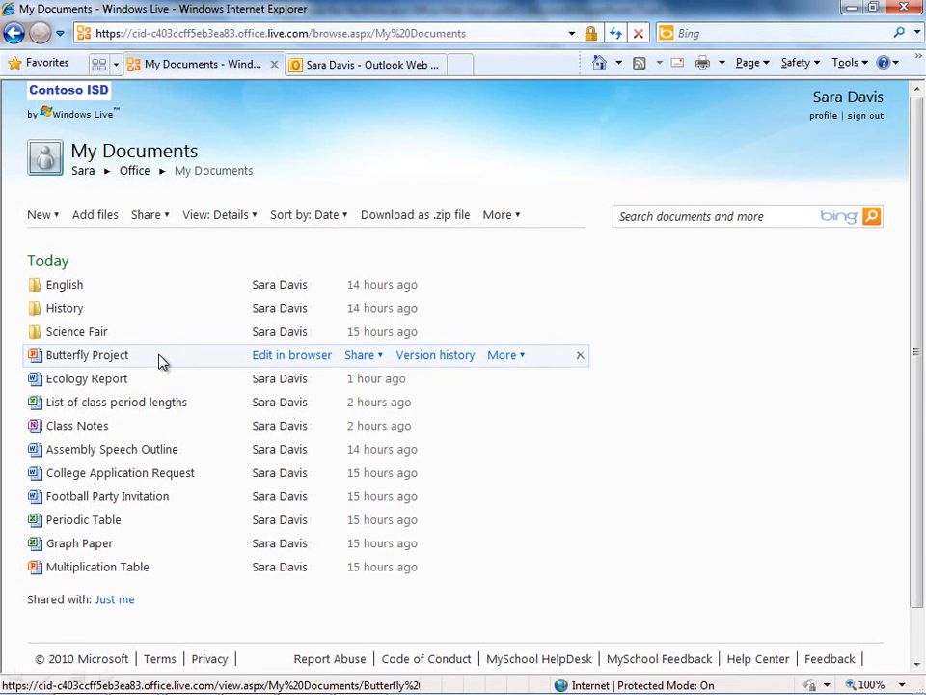
mouse_move(521, 358)
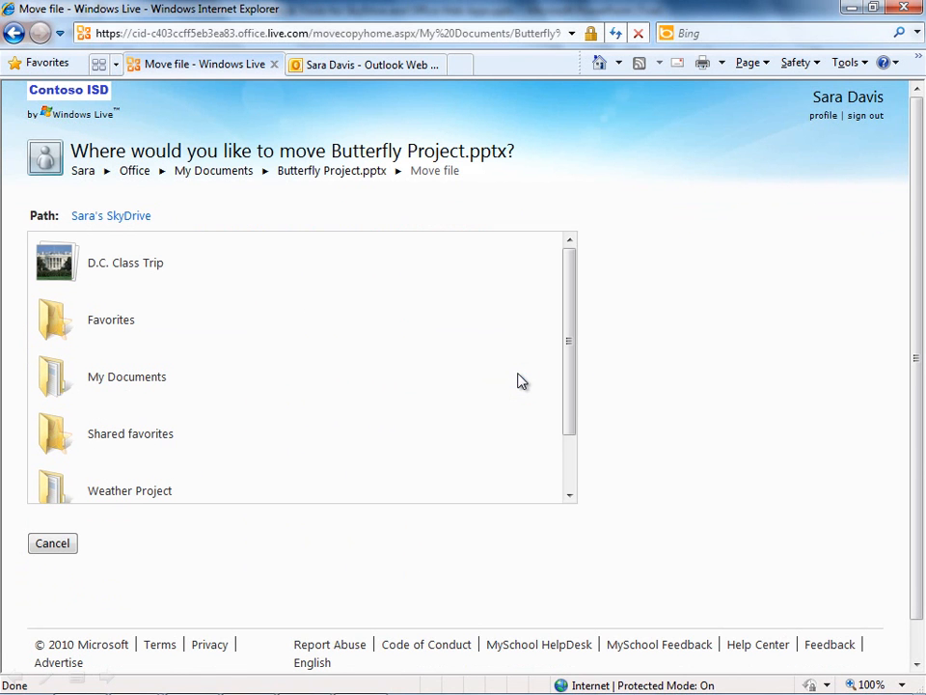
mouse_move(171, 499)
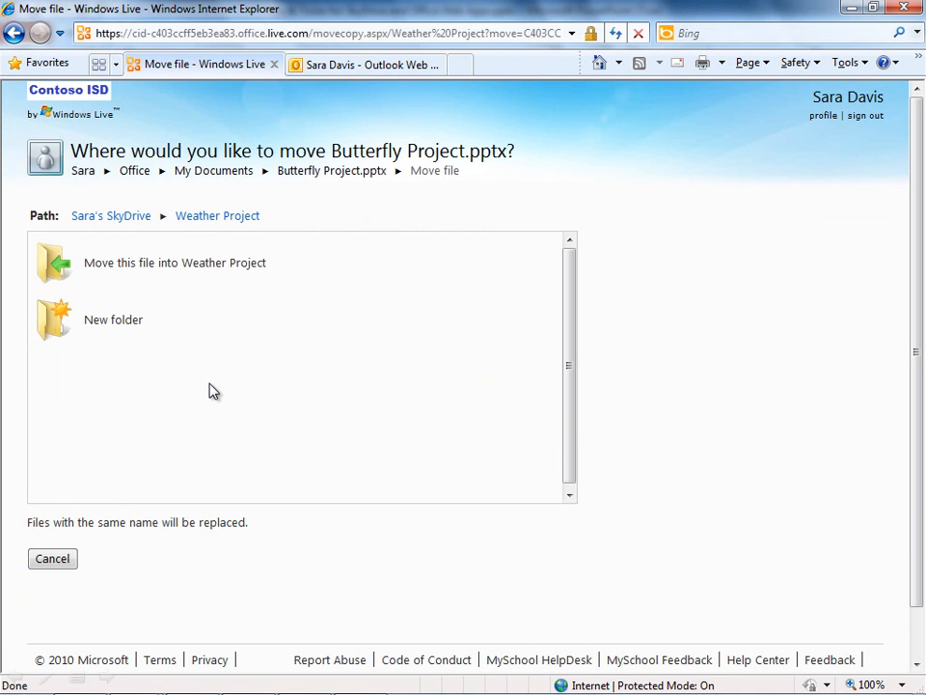
mouse_move(213, 258)
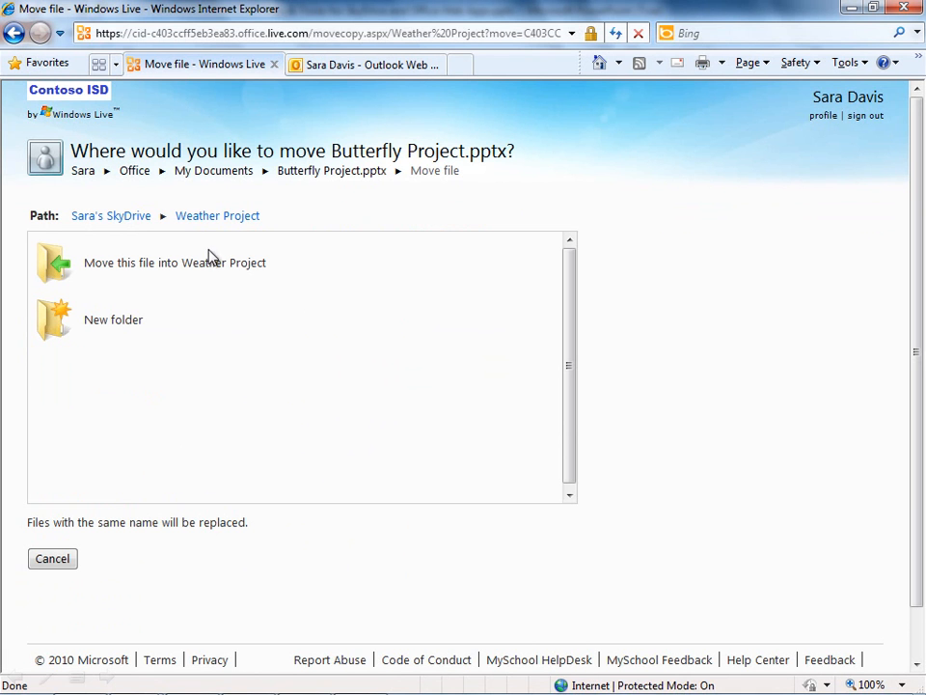
Move Butterfly Project from My Documents into the Weather Project folder
click(175, 263)
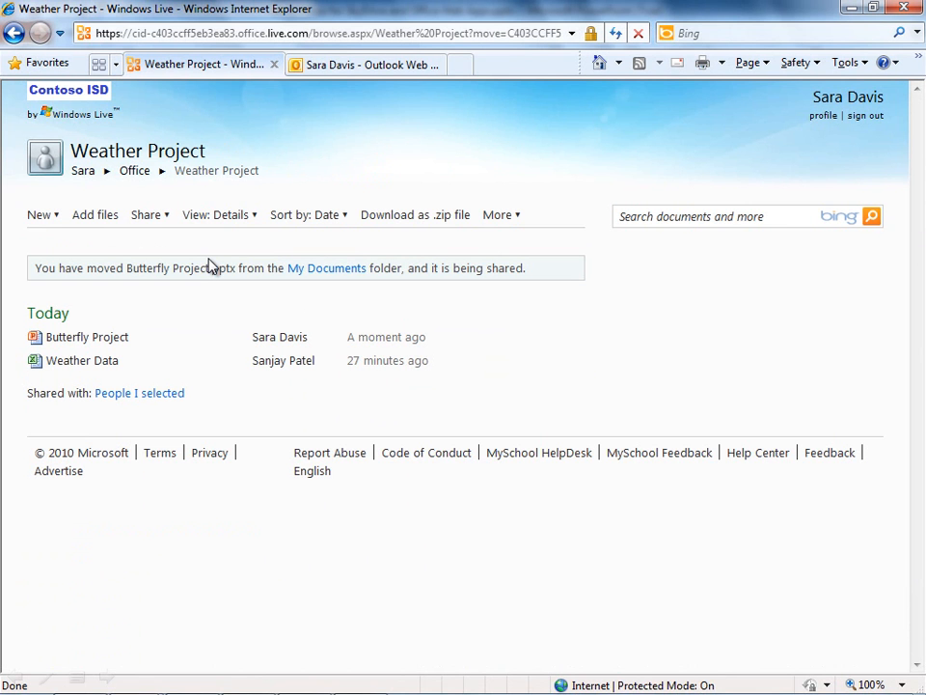
mouse_move(196, 305)
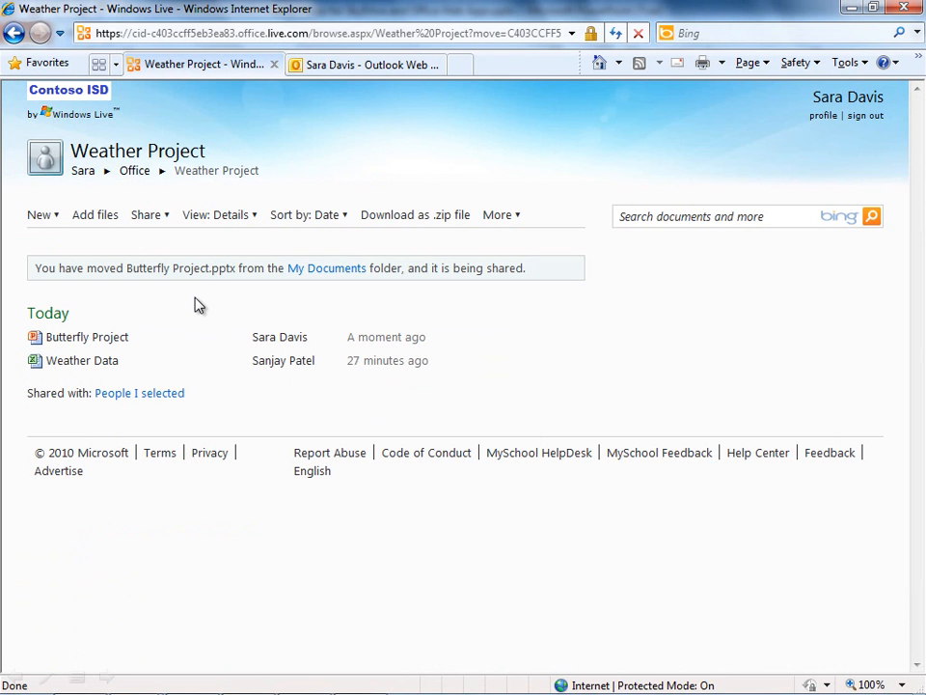
mouse_move(203, 359)
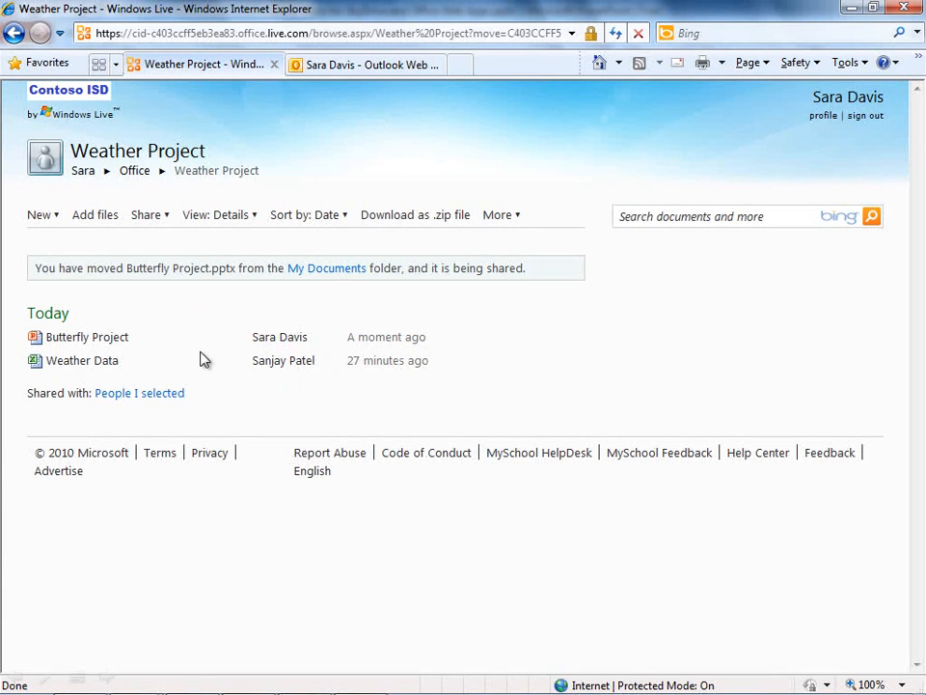
mouse_move(247, 413)
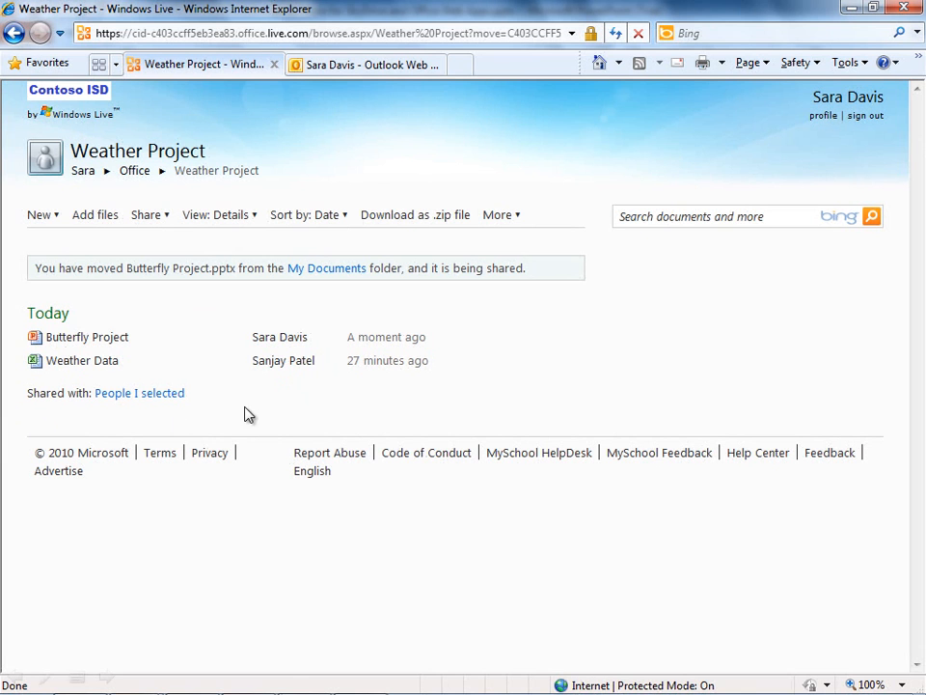
mouse_move(238, 417)
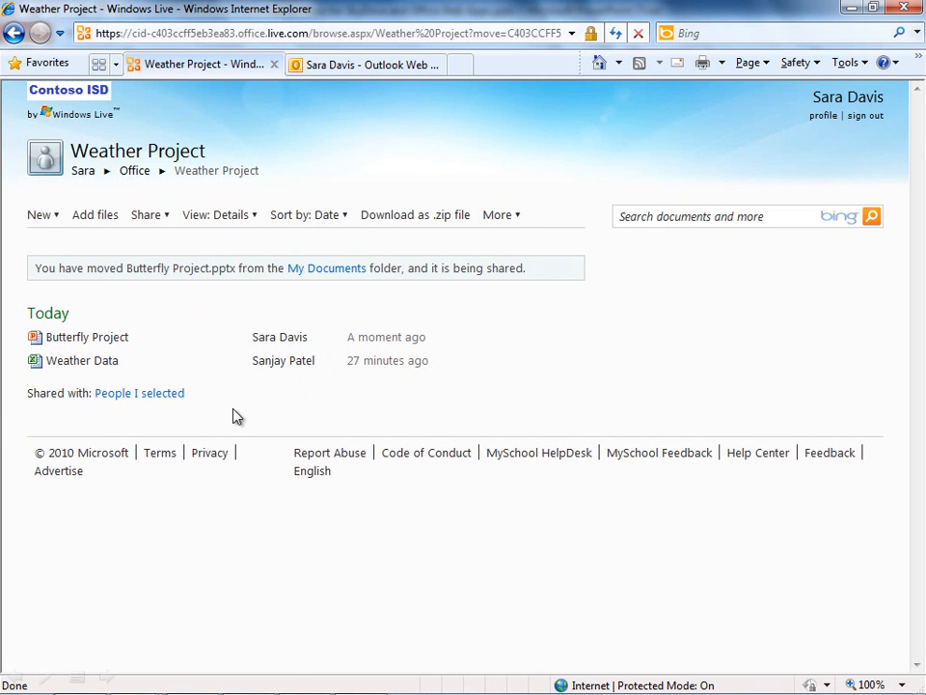
mouse_move(270, 378)
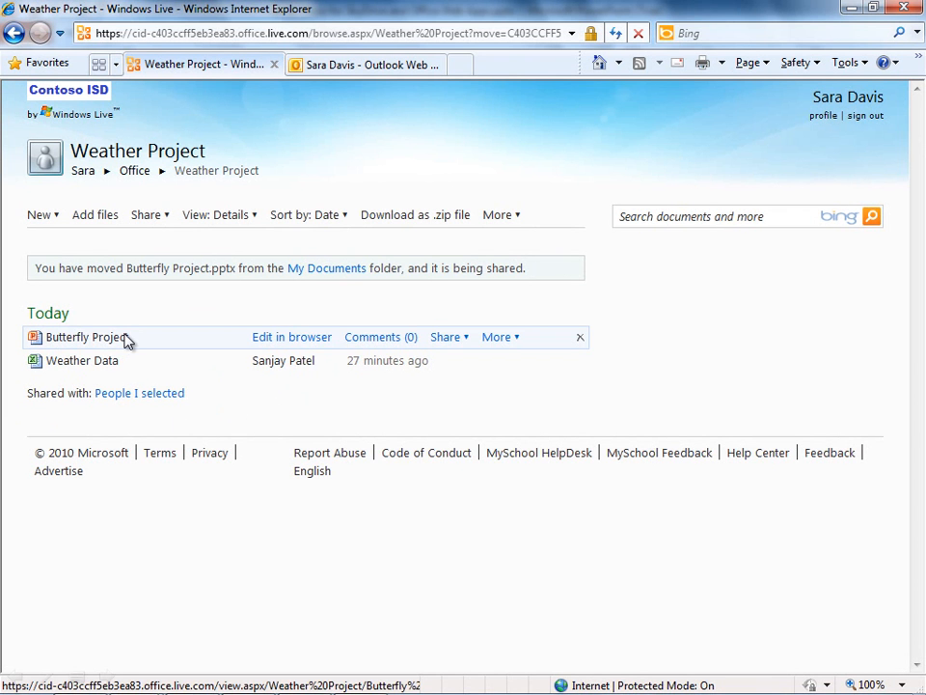
View Butterfly Project in PowerPoint Web App and open it in desktop PowerPoint
click(82, 337)
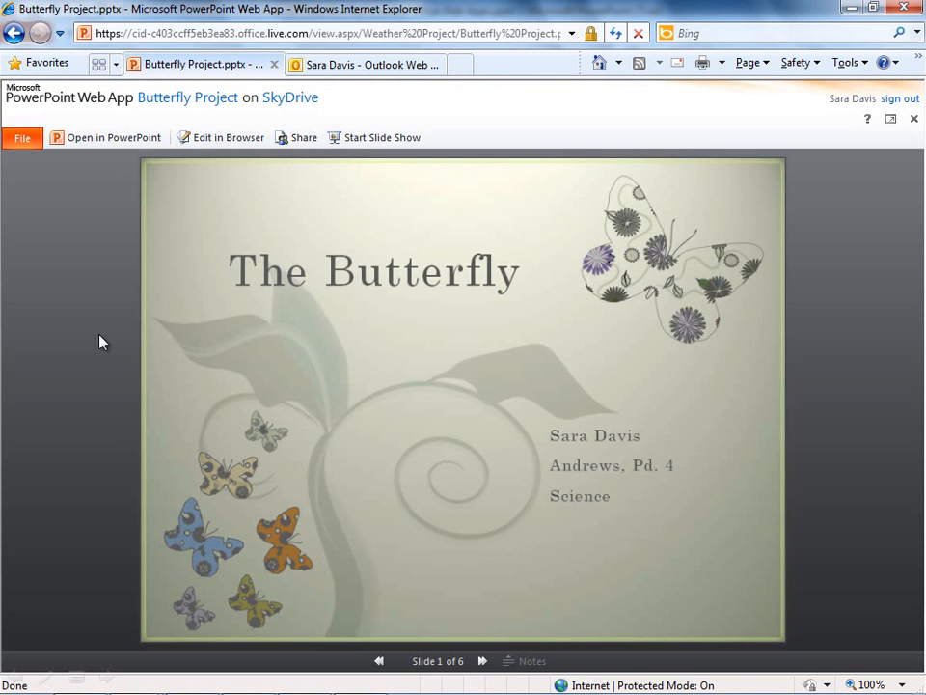
mouse_move(105, 317)
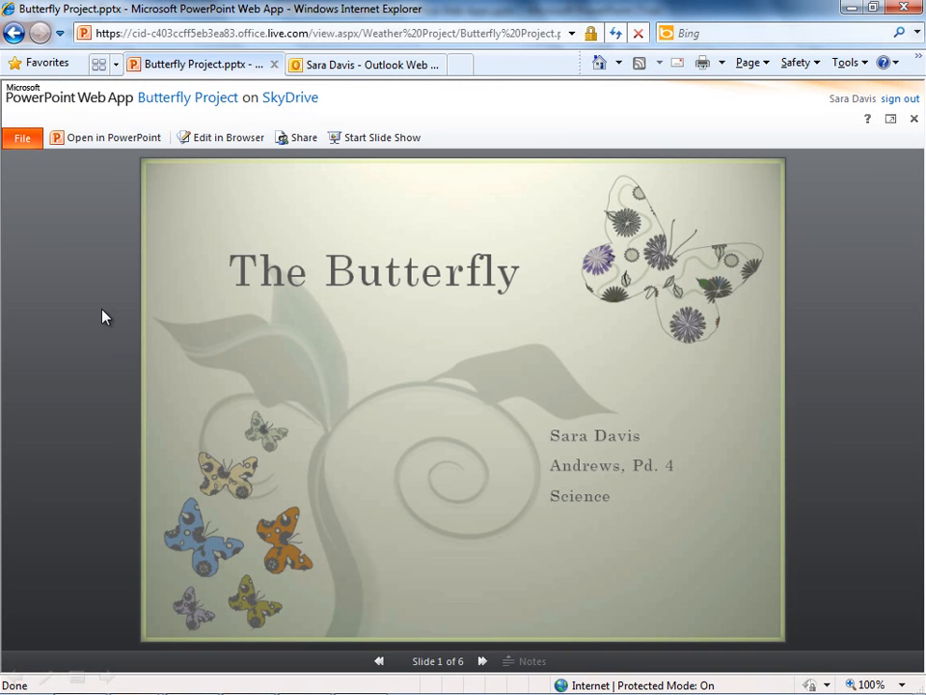
click(107, 137)
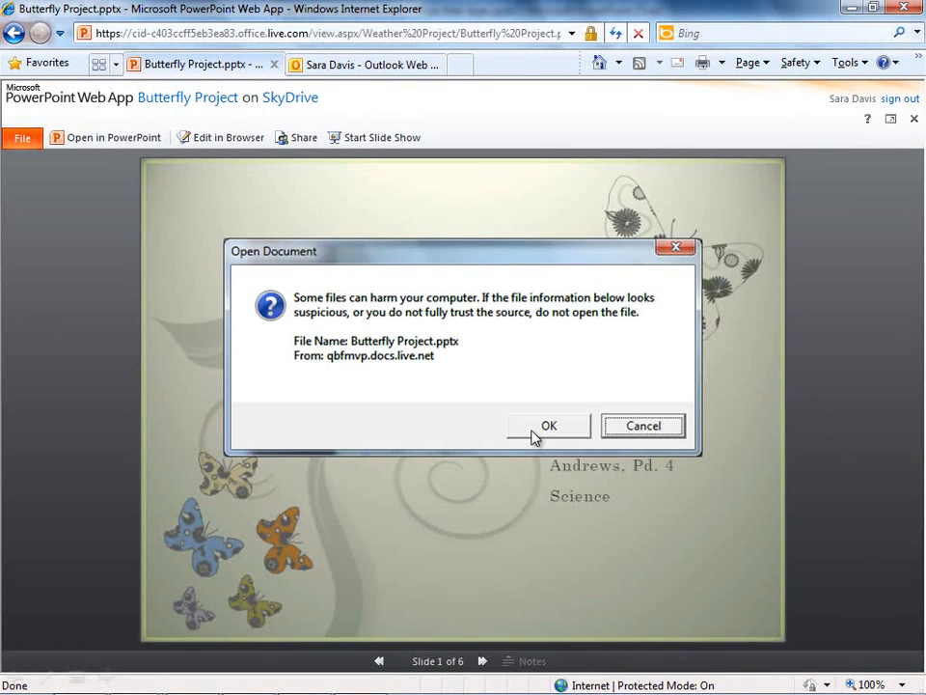
click(549, 425)
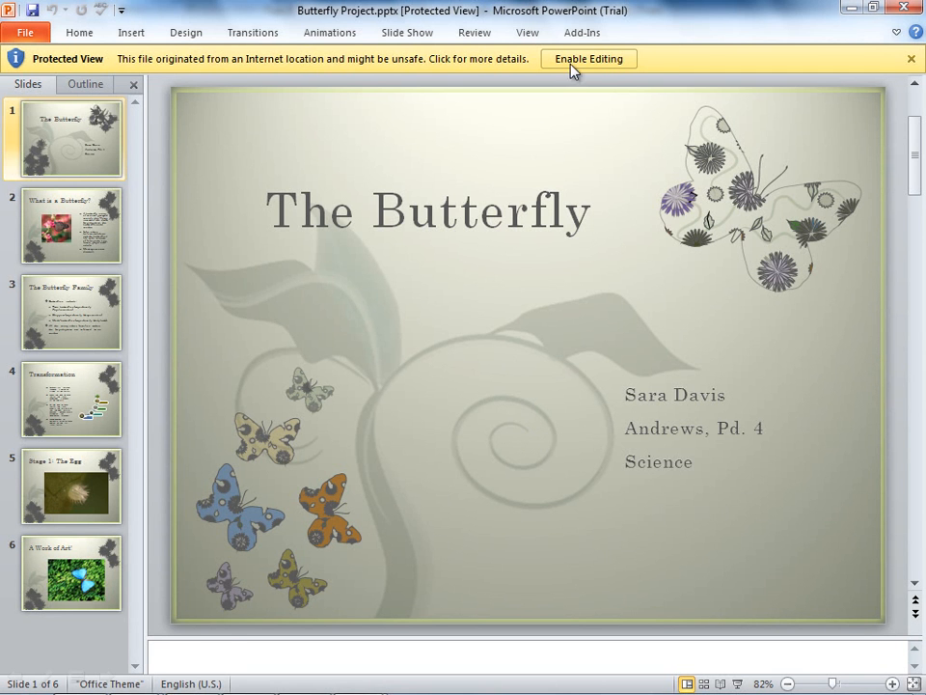
Enable editing of the downloaded presentation and show the Transformation slide
click(588, 59)
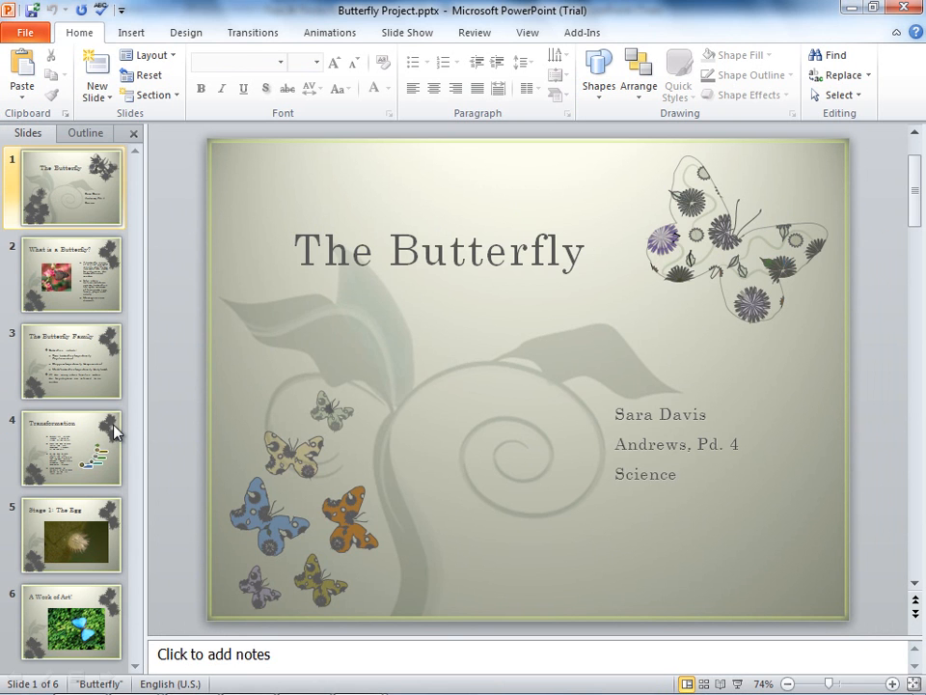
click(70, 446)
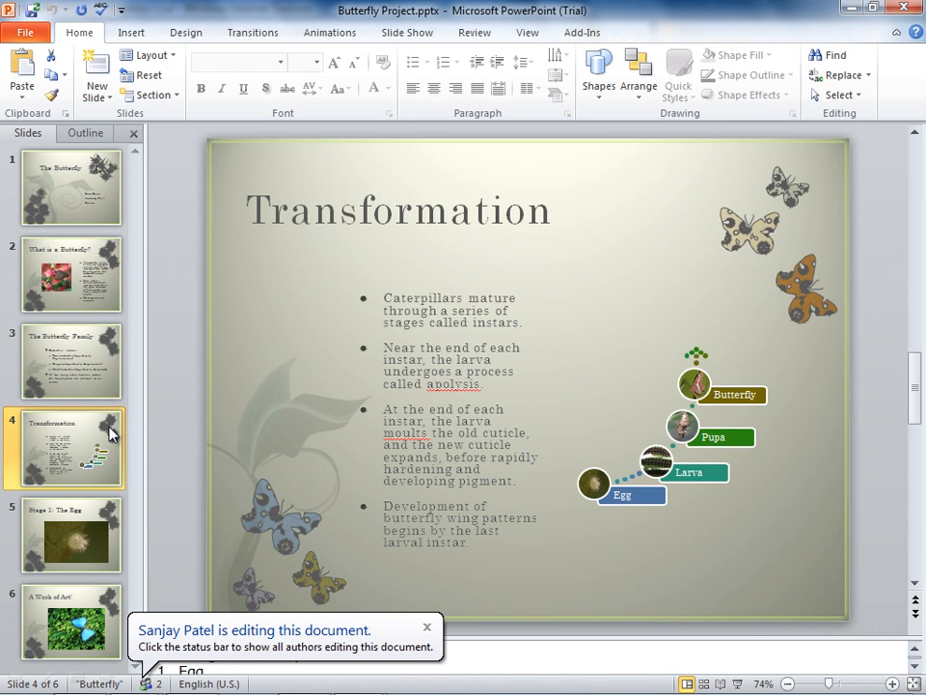
mouse_move(189, 522)
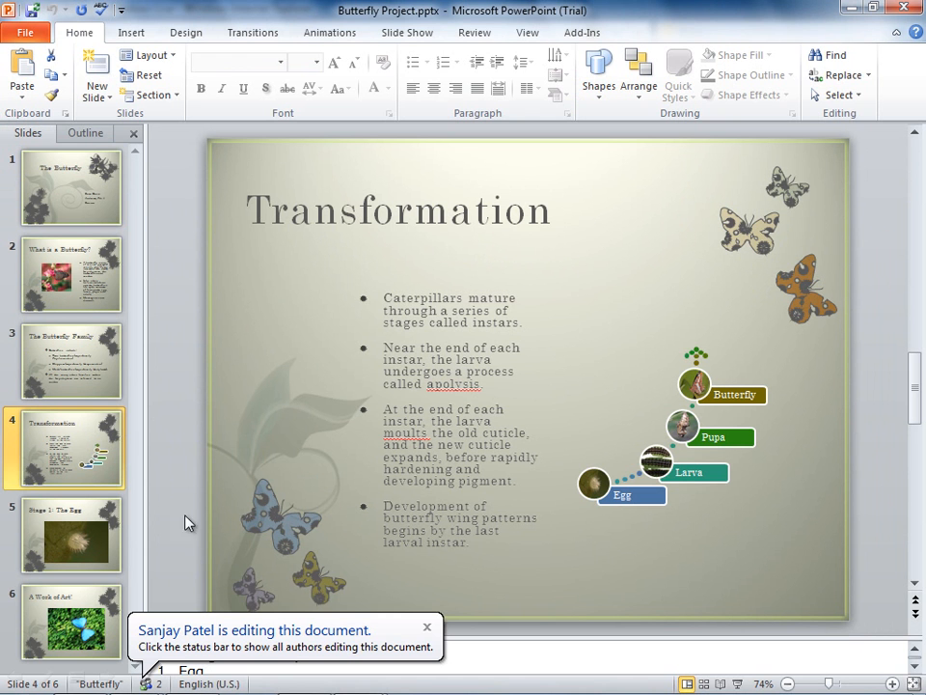
mouse_move(375, 637)
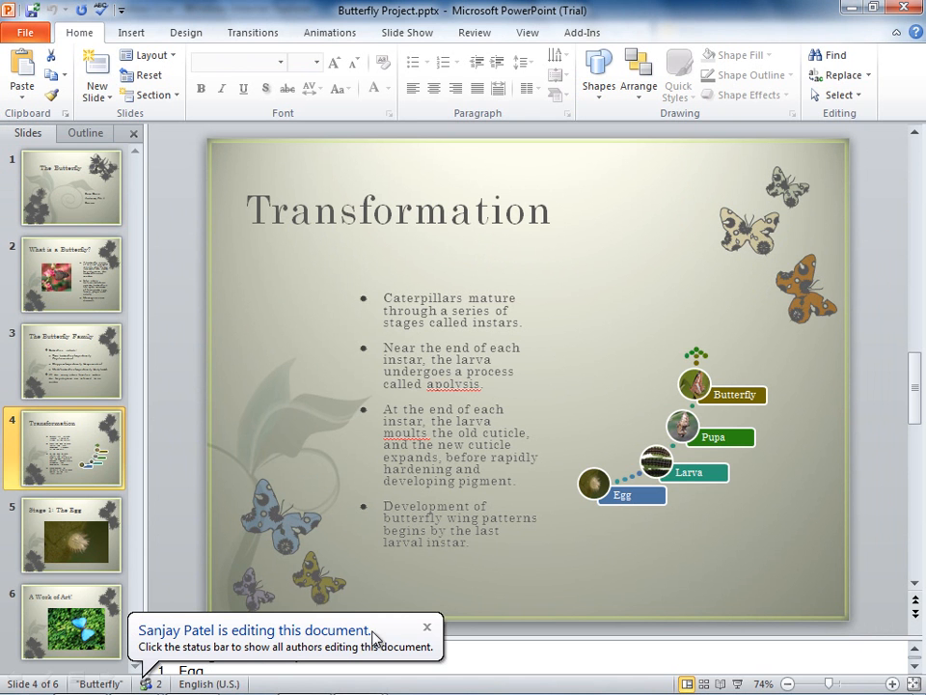
mouse_move(268, 583)
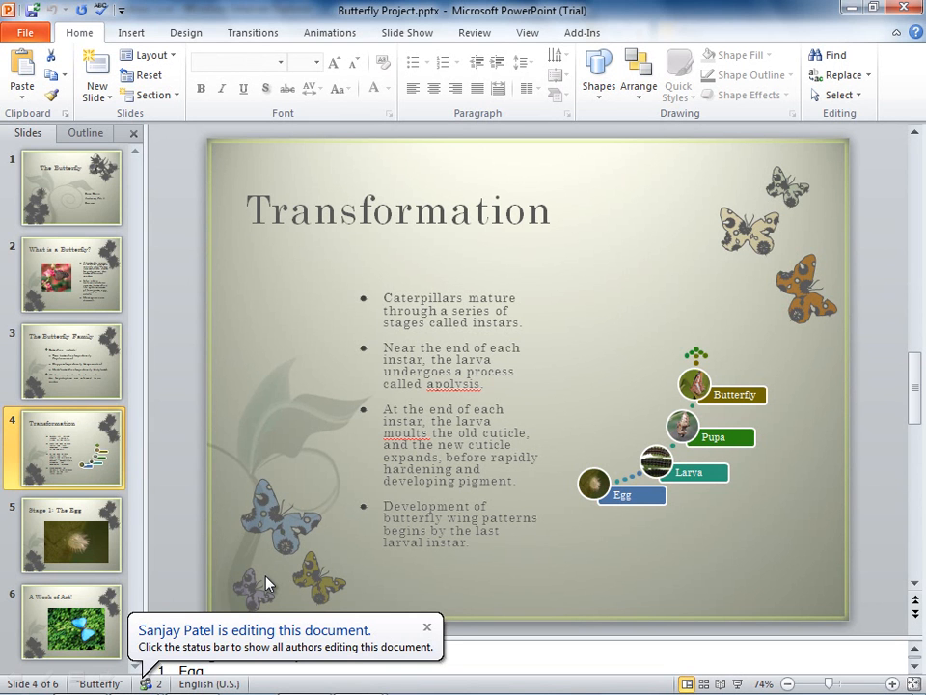
mouse_move(279, 626)
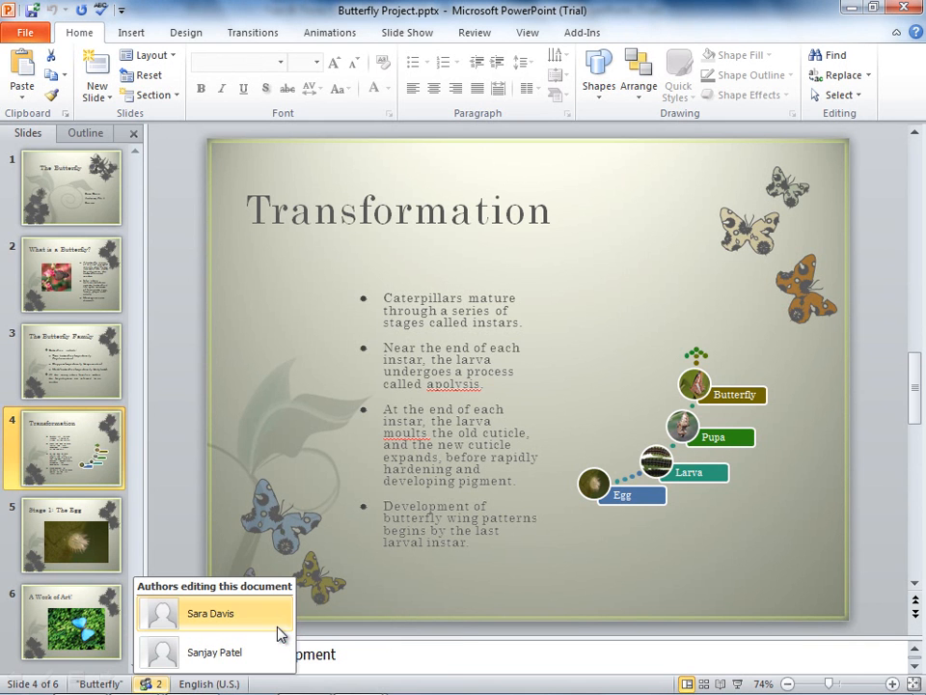
mouse_move(213, 646)
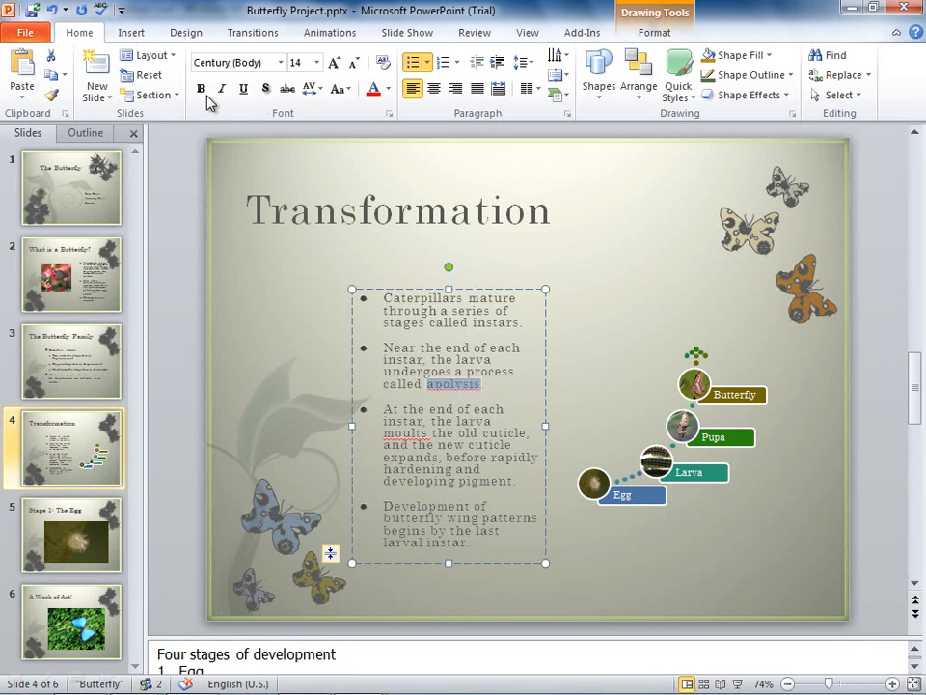
Bold 'apolysis', sync with co-authors, and dismiss the refreshed-changes notice
click(222, 89)
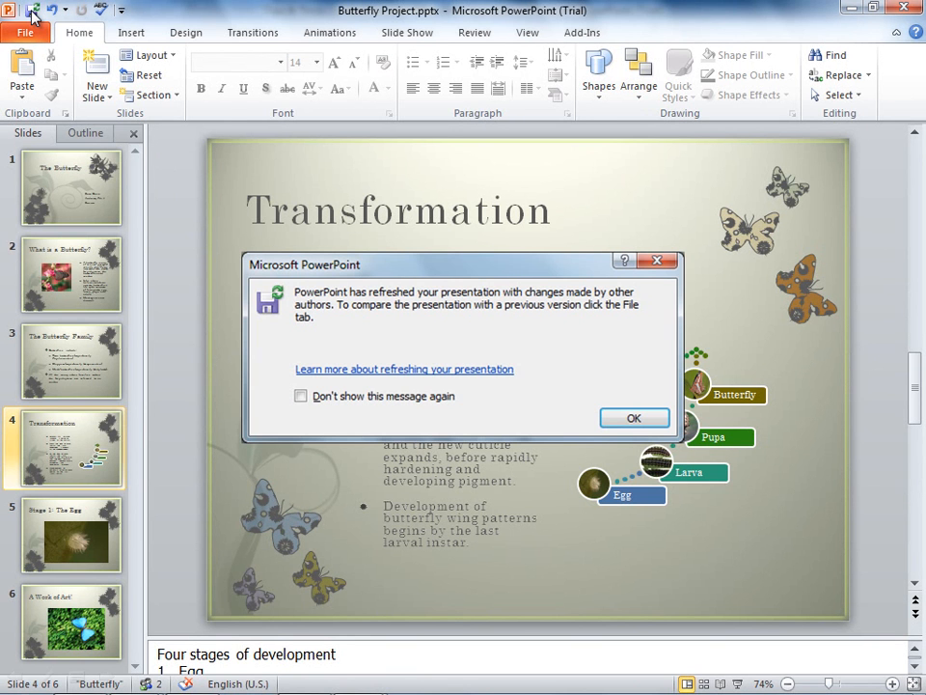
mouse_move(574, 380)
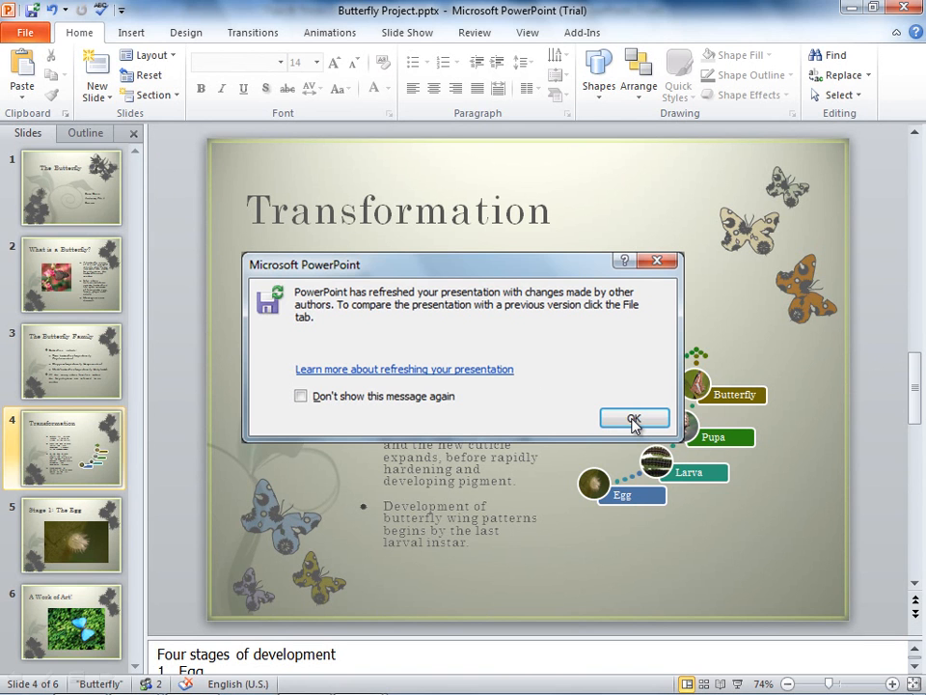
click(634, 418)
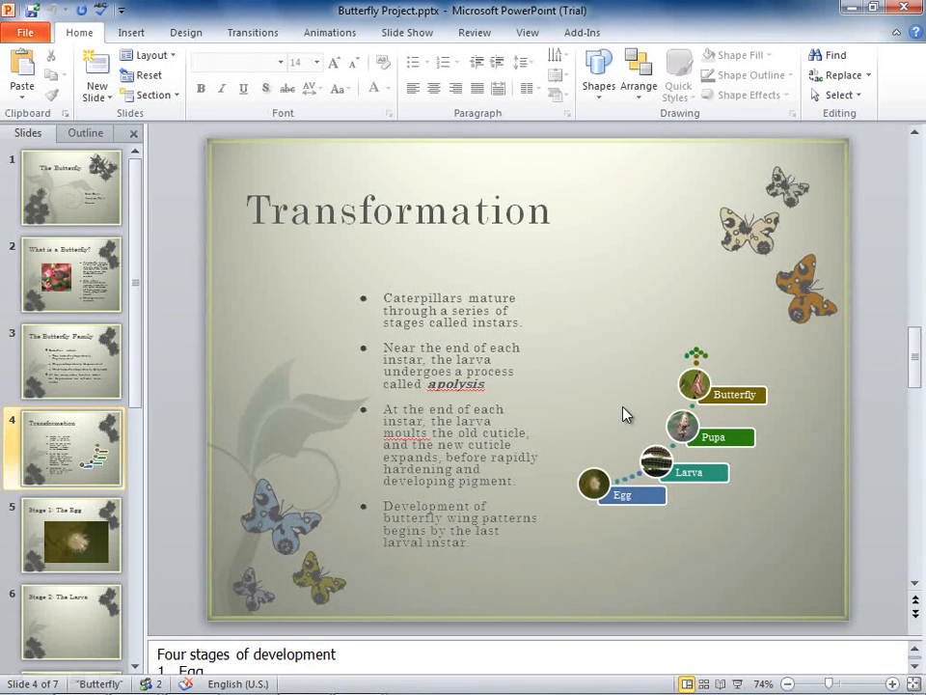
View the co-author's new slide 6, Stage 2: The Larva
click(71, 623)
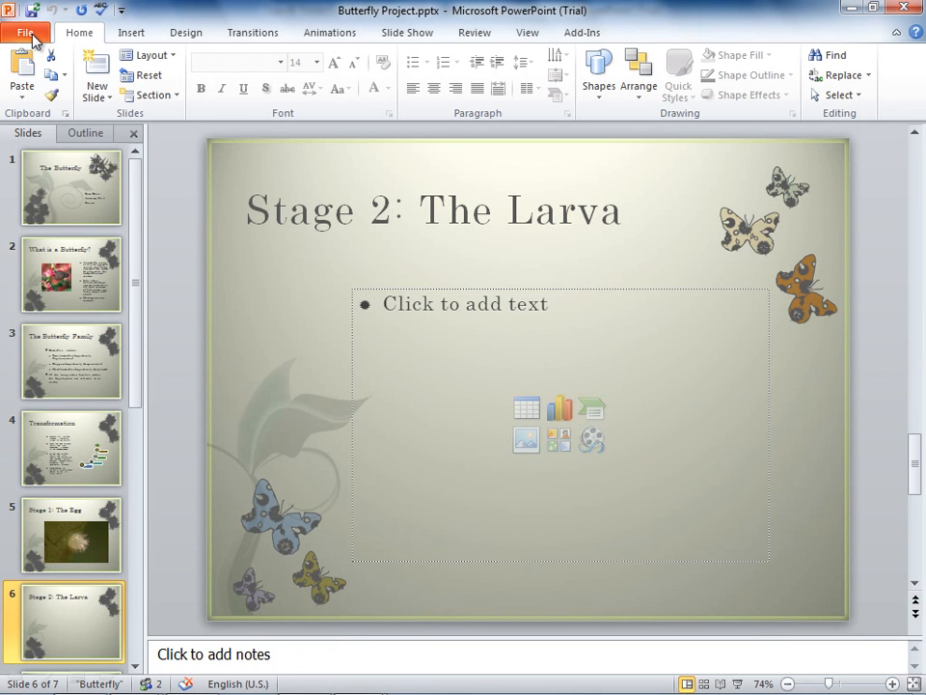
click(26, 32)
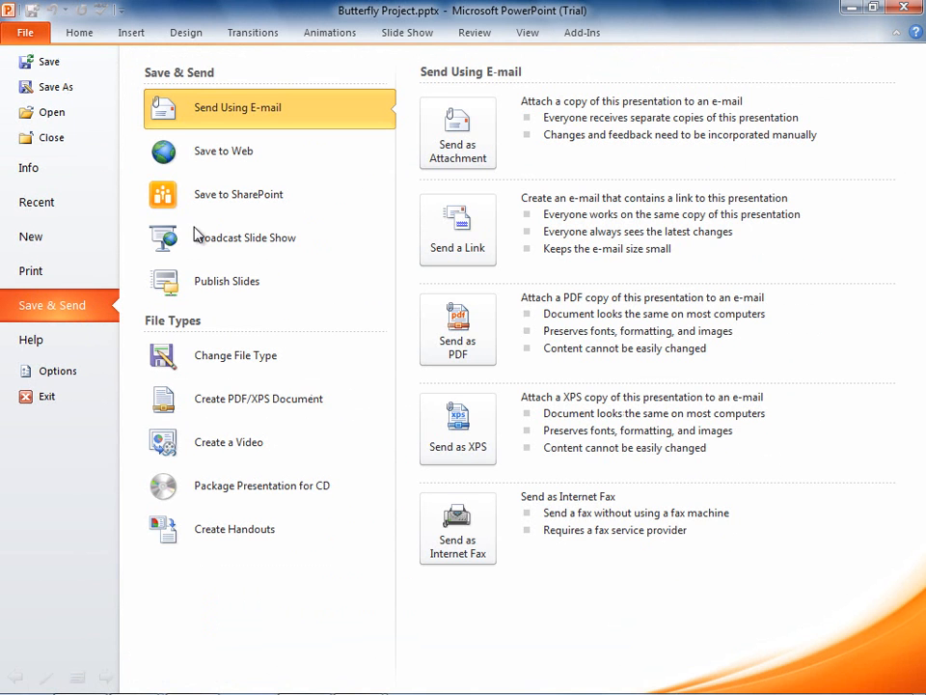
Choose Broadcast Slide Show under Save & Send and open its dialog
click(245, 237)
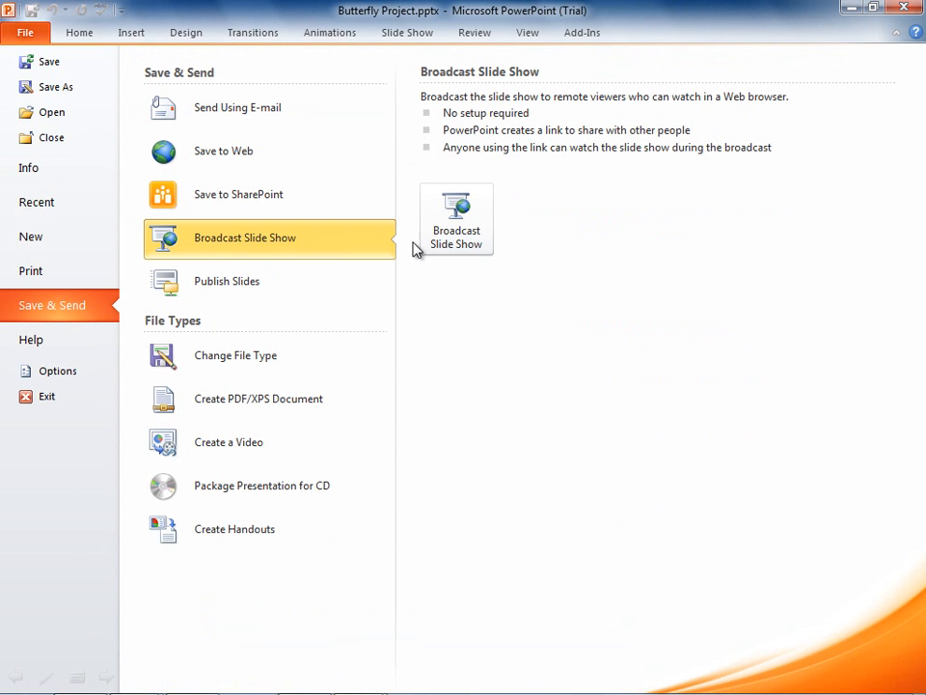
click(455, 216)
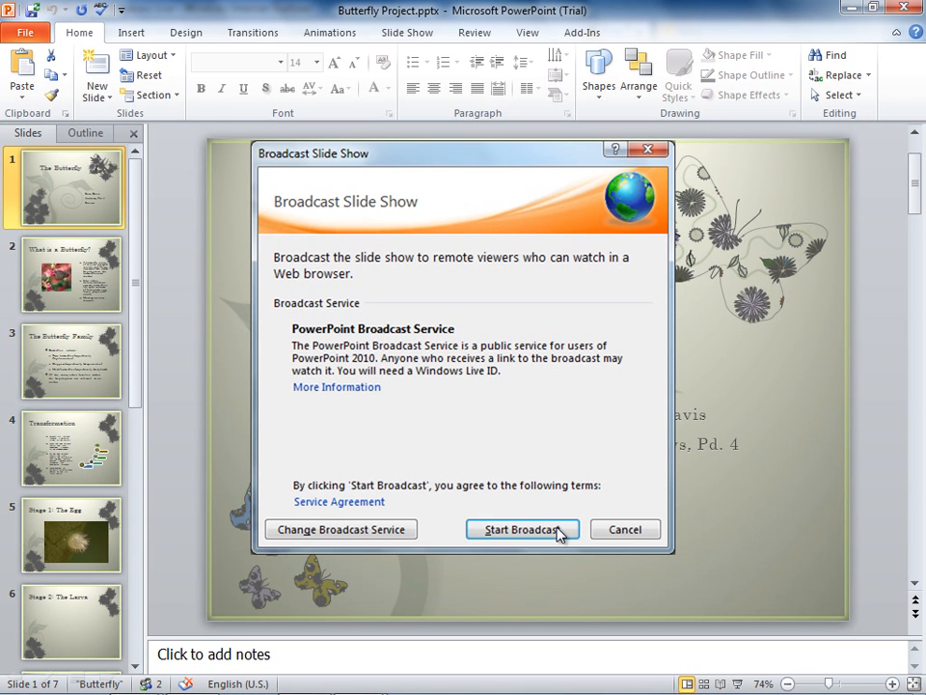
Start the broadcast to get a viewer link, then begin the slide show
click(522, 529)
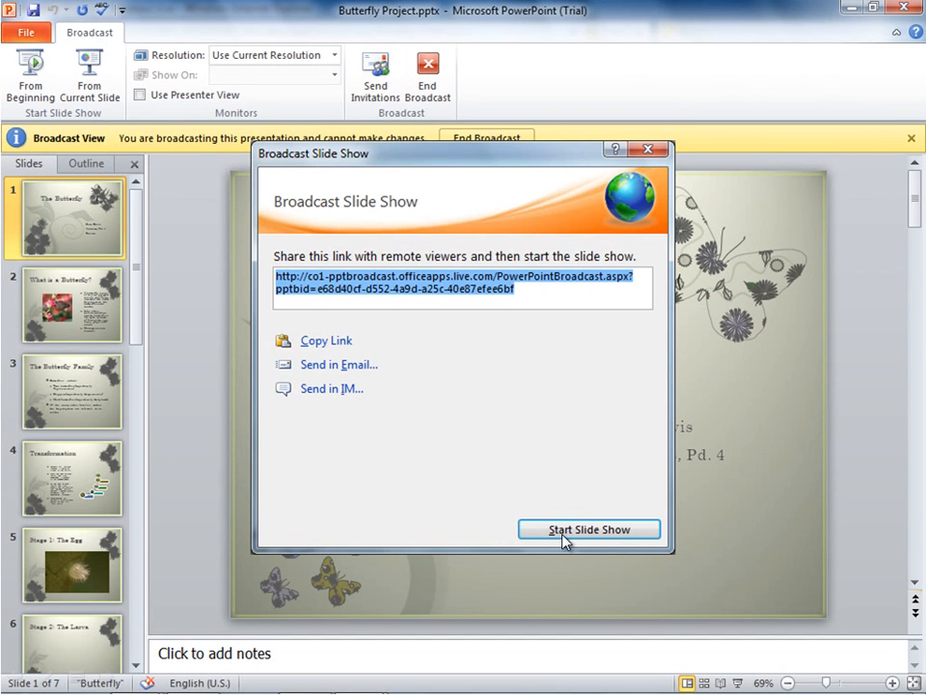
click(588, 528)
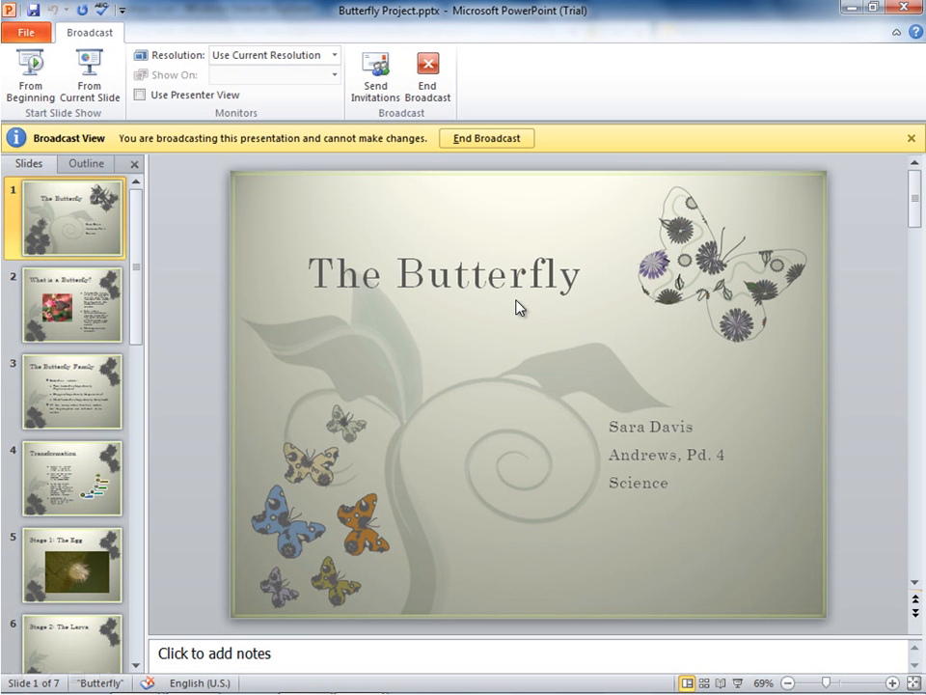
End the broadcast and confirm disconnecting all remote viewers
click(486, 138)
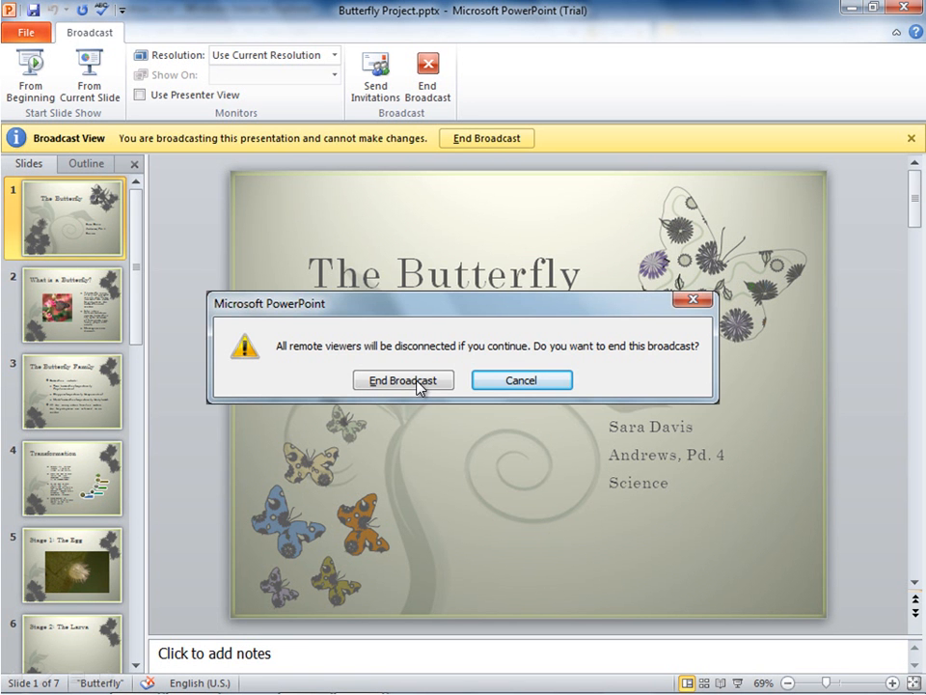
click(403, 379)
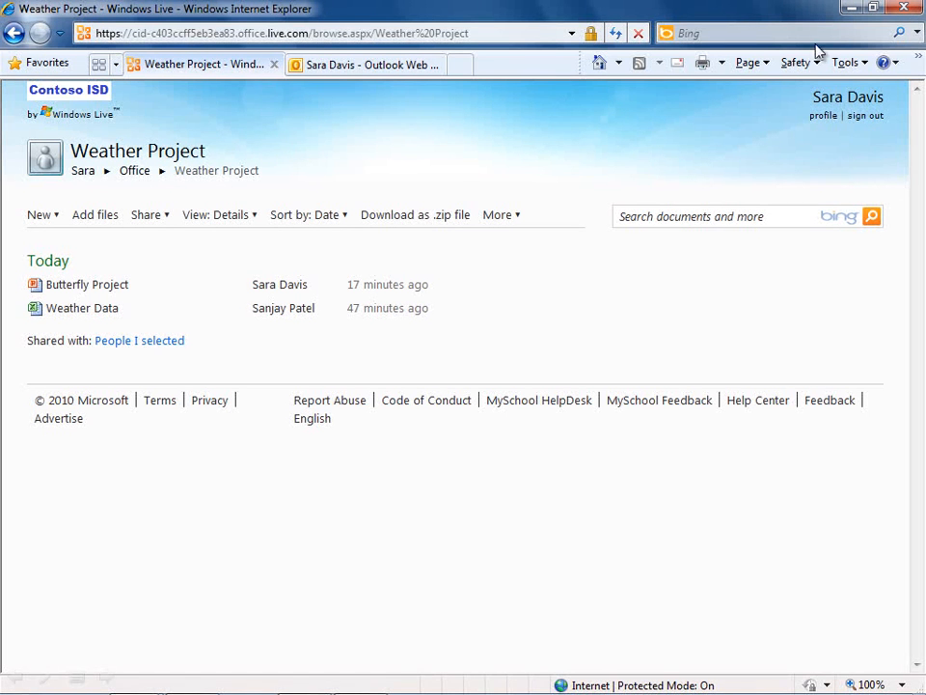
mouse_move(127, 299)
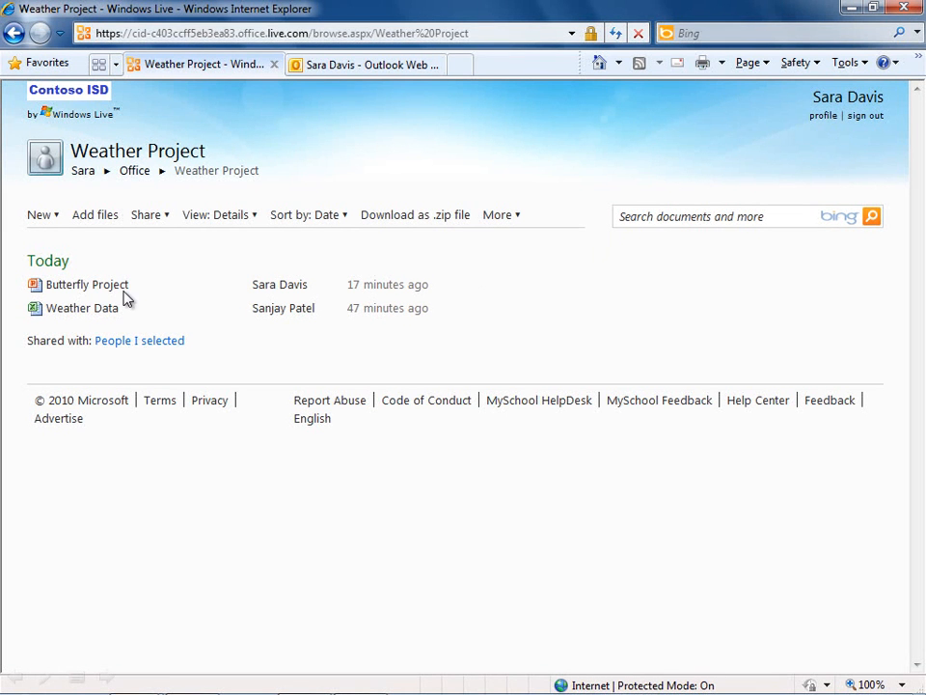
mouse_move(131, 318)
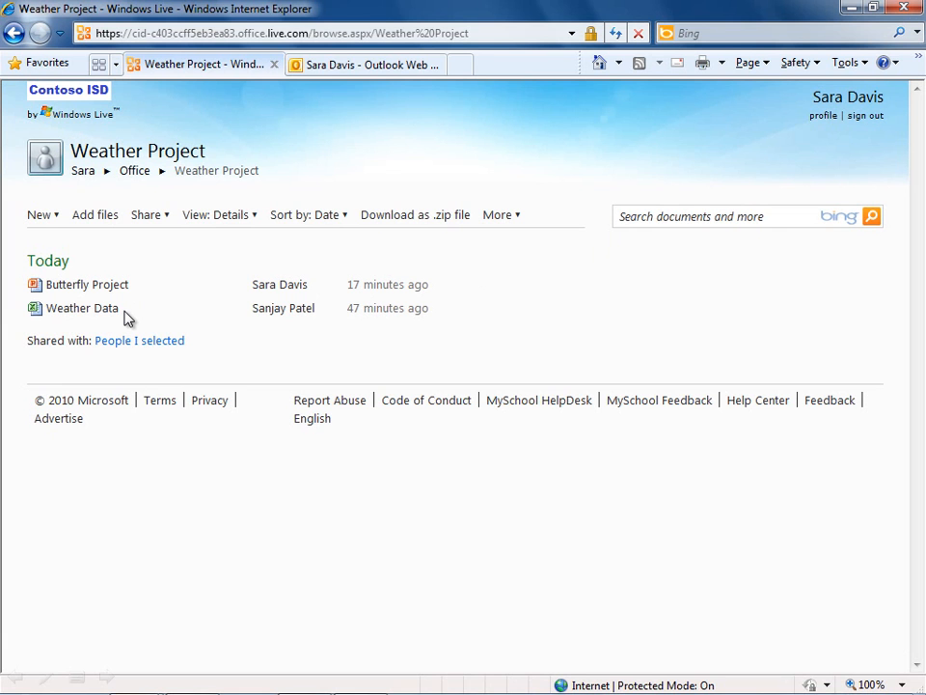
mouse_move(111, 183)
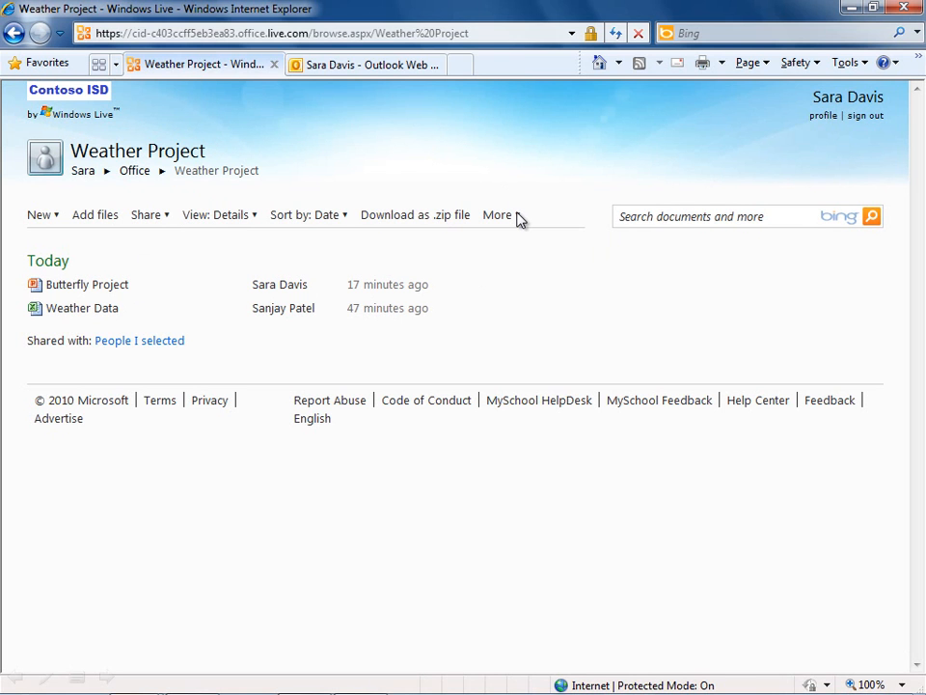
click(498, 214)
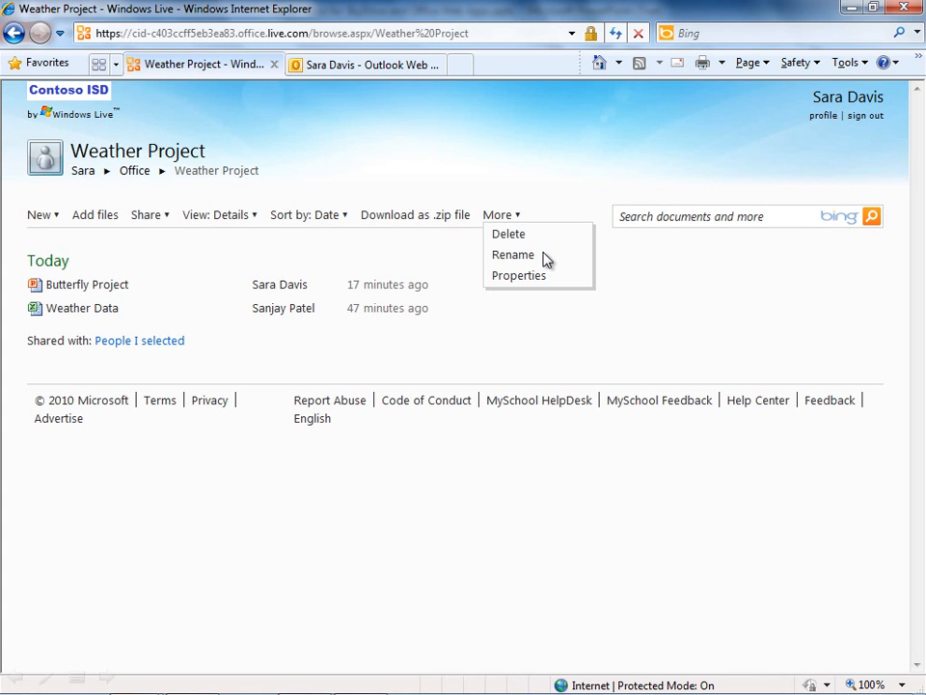
click(545, 170)
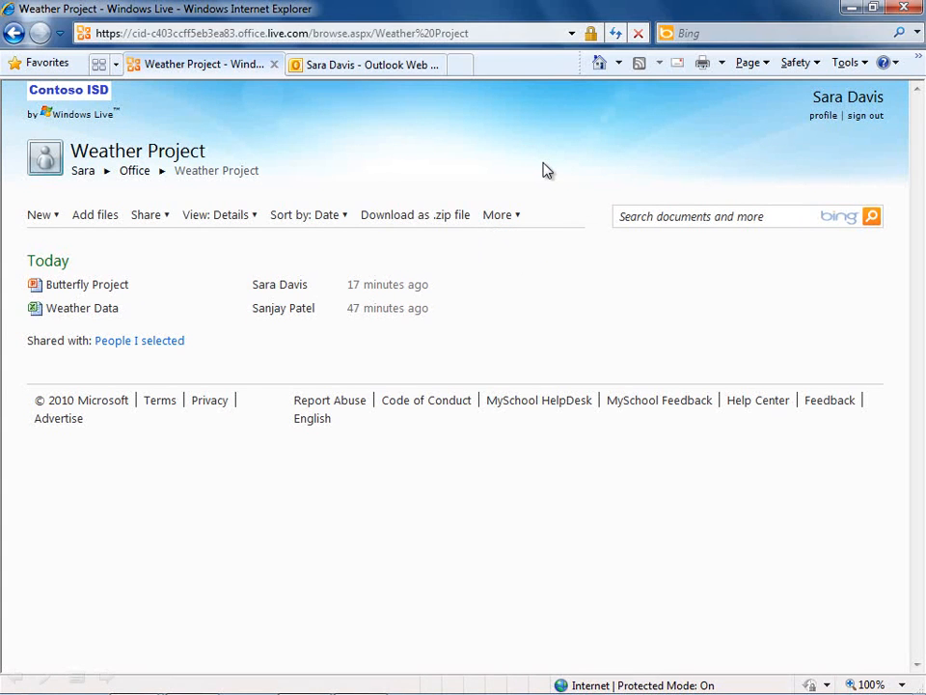